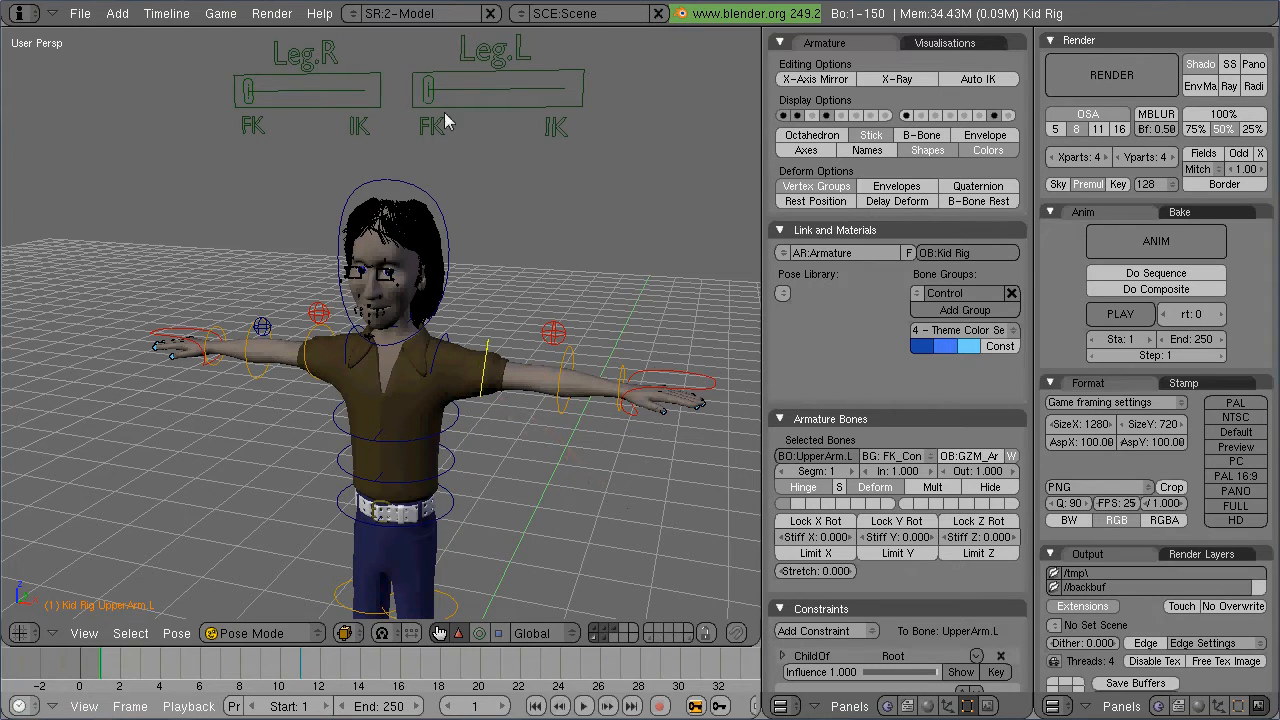
Step: Select the Leg.R switch slider and drag it across from FK toward IK
left_click(244, 86)
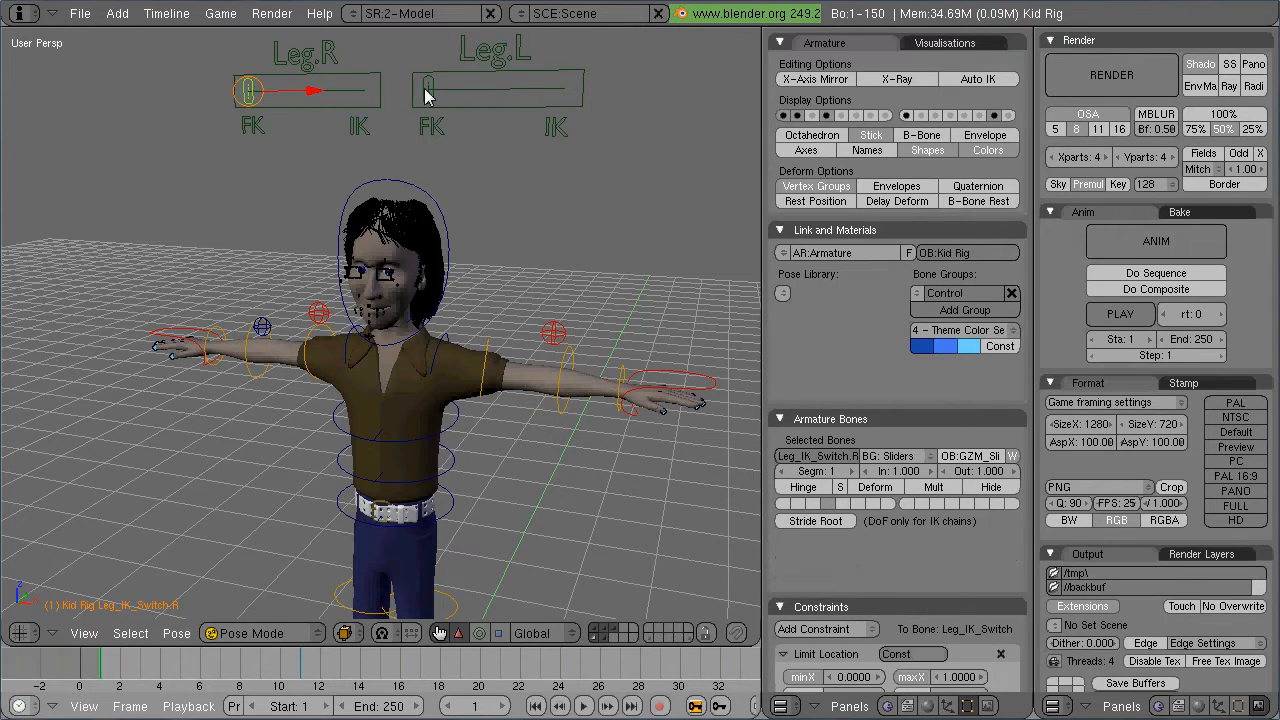
left_click_drag(430, 88, 500, 88)
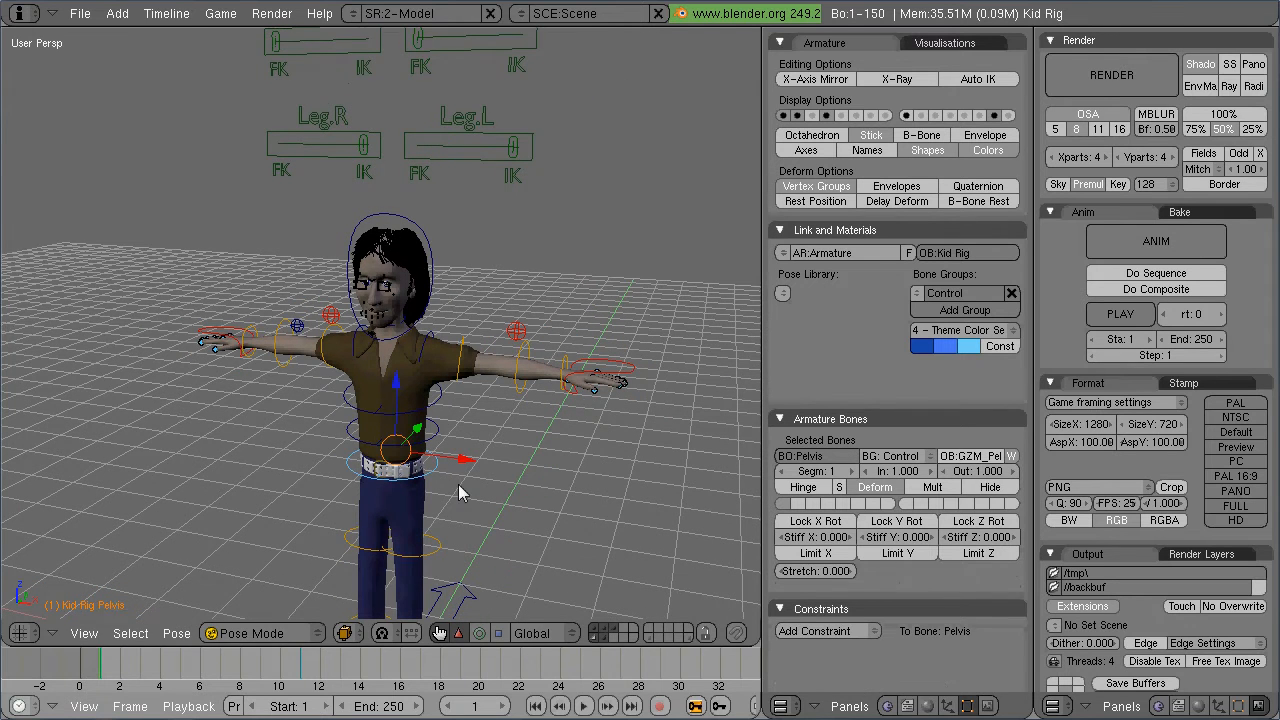
mouse_move(400, 390)
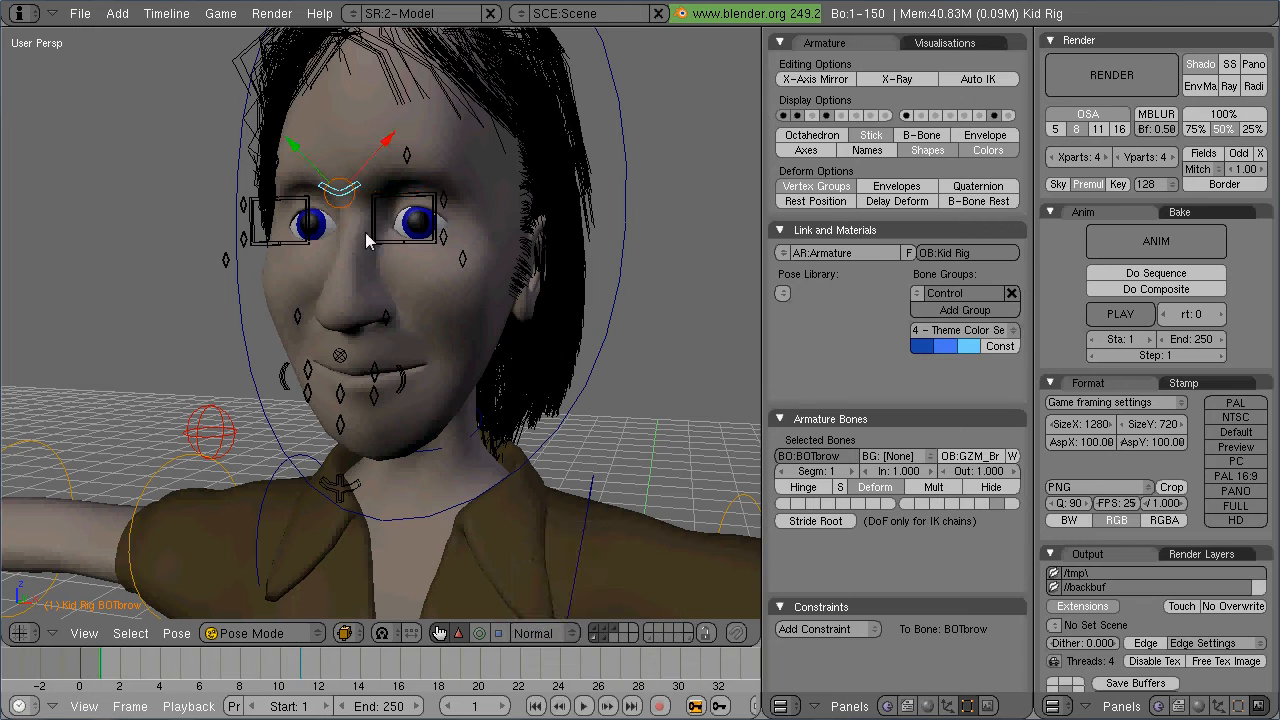
mouse_move(380, 280)
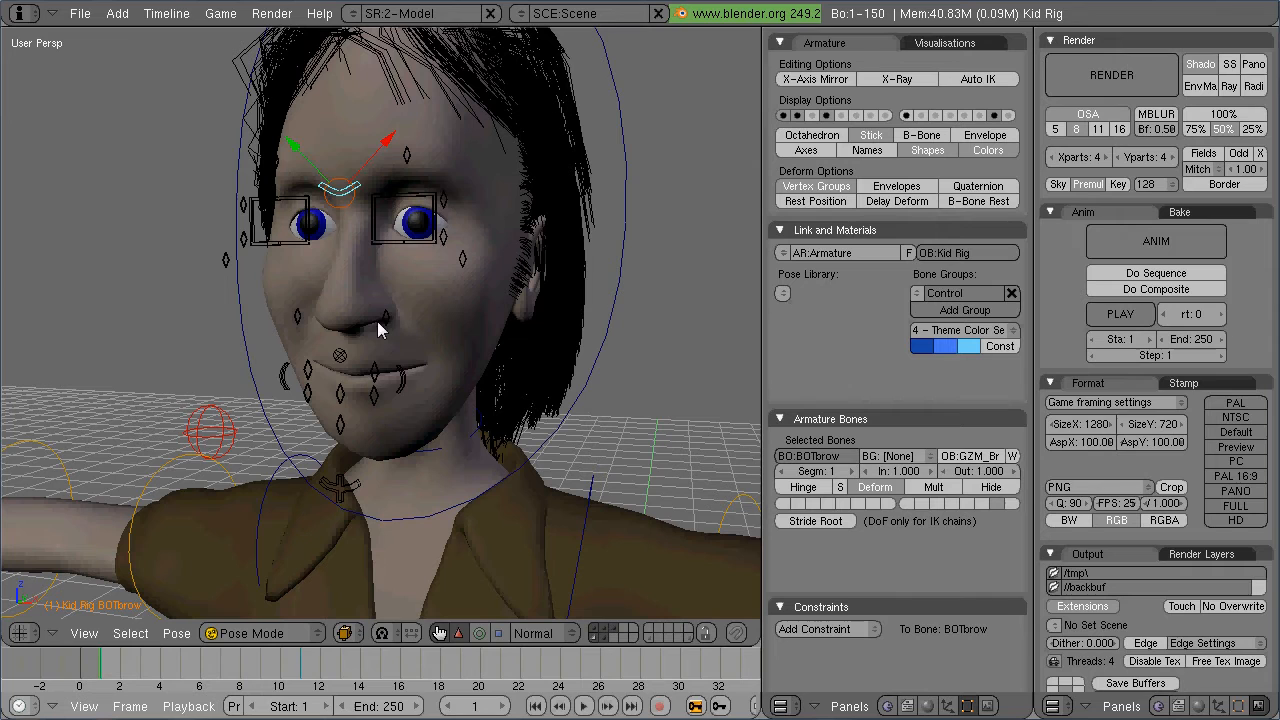
Step: Select the BOTsmile mouth-corner control and the brow control to pose the expression
left_click(384, 318)
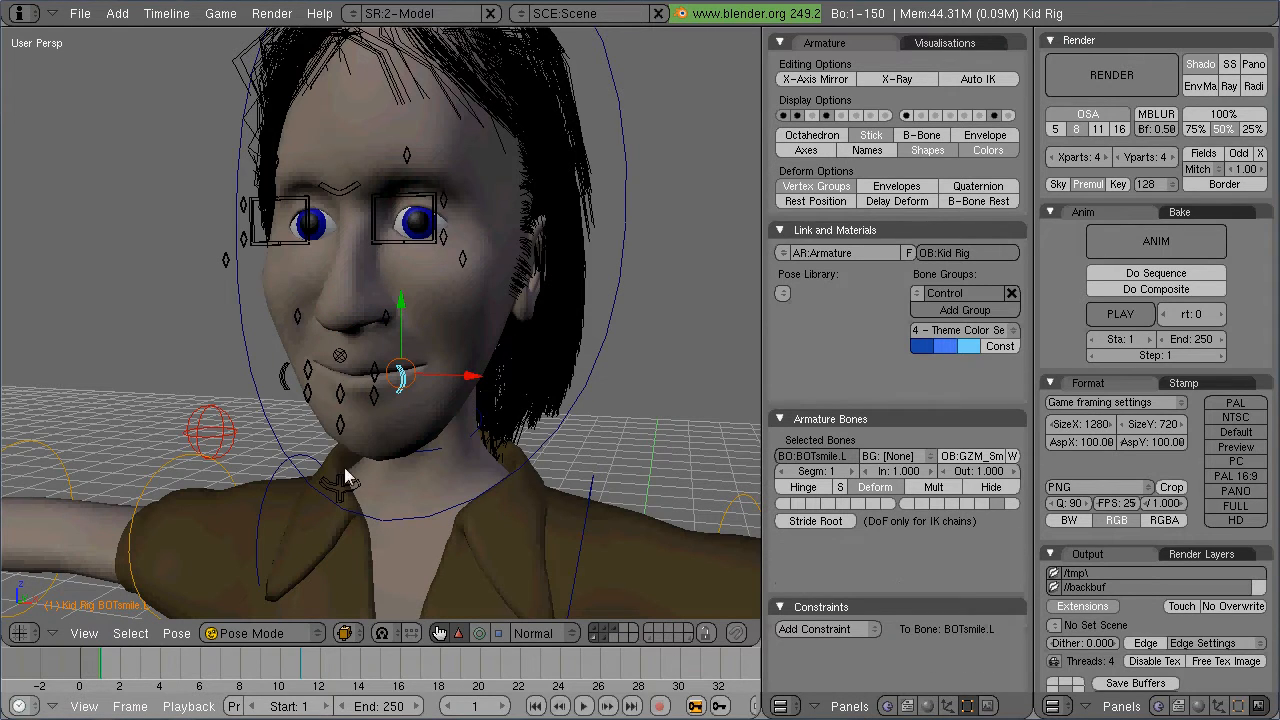
left_click(336, 490)
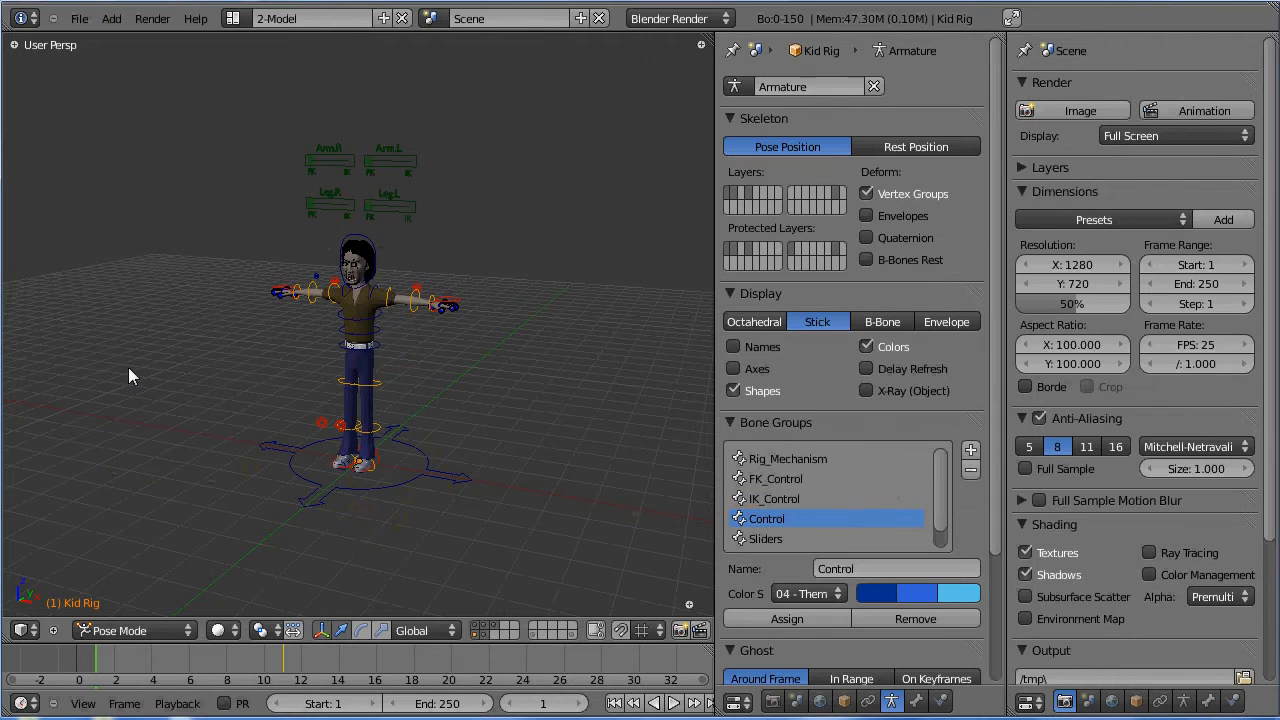
mouse_move(360, 376)
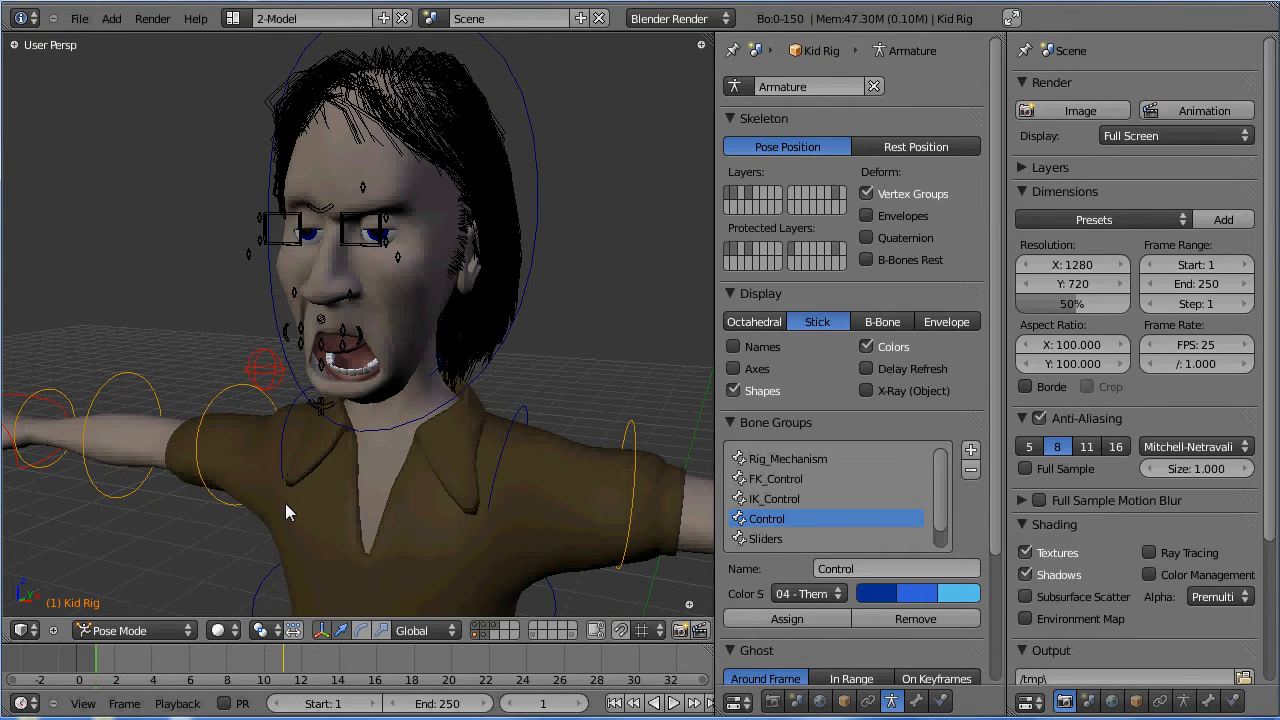
mouse_move(304, 438)
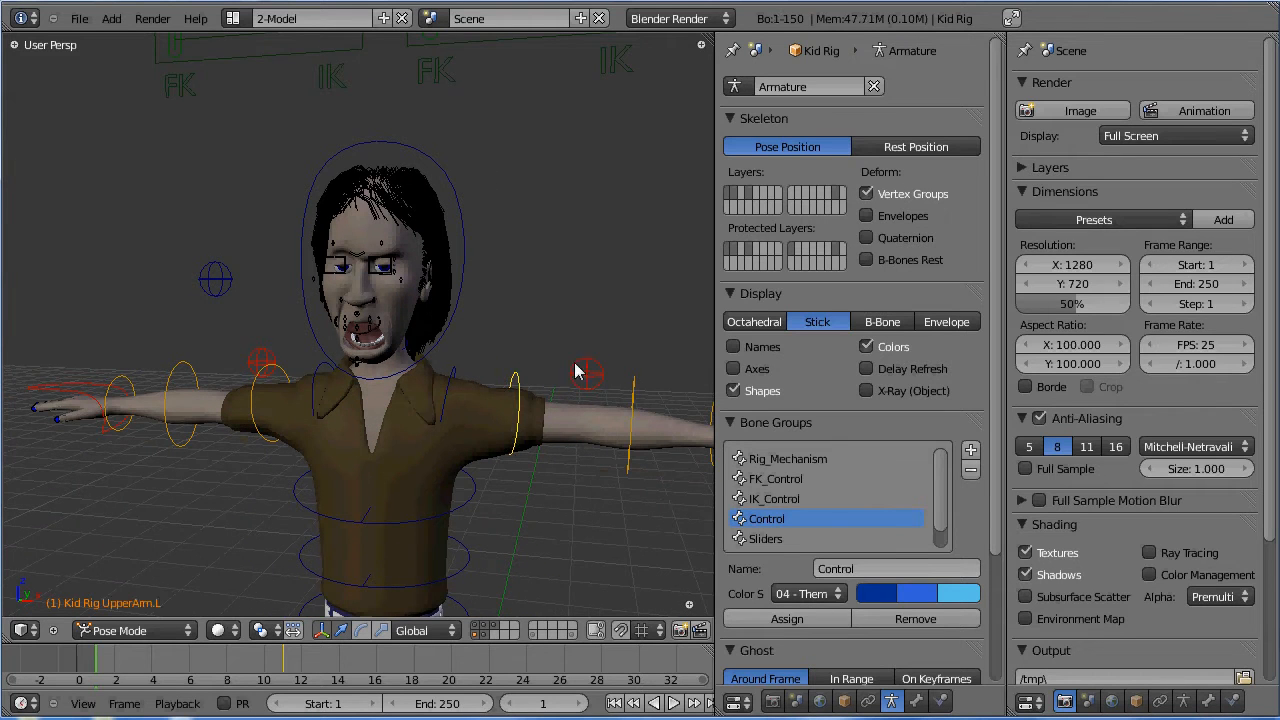
left_click_drag(584, 378, 576, 408)
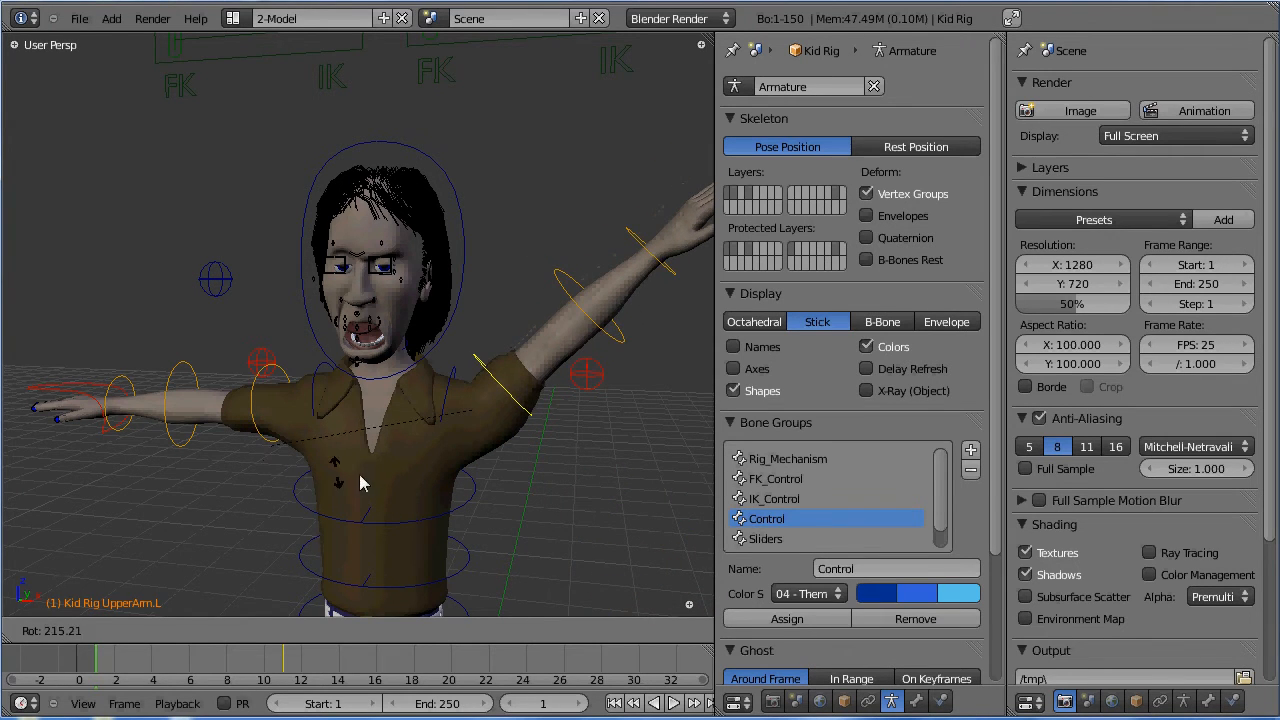
left_click_drag(360, 482, 400, 478)
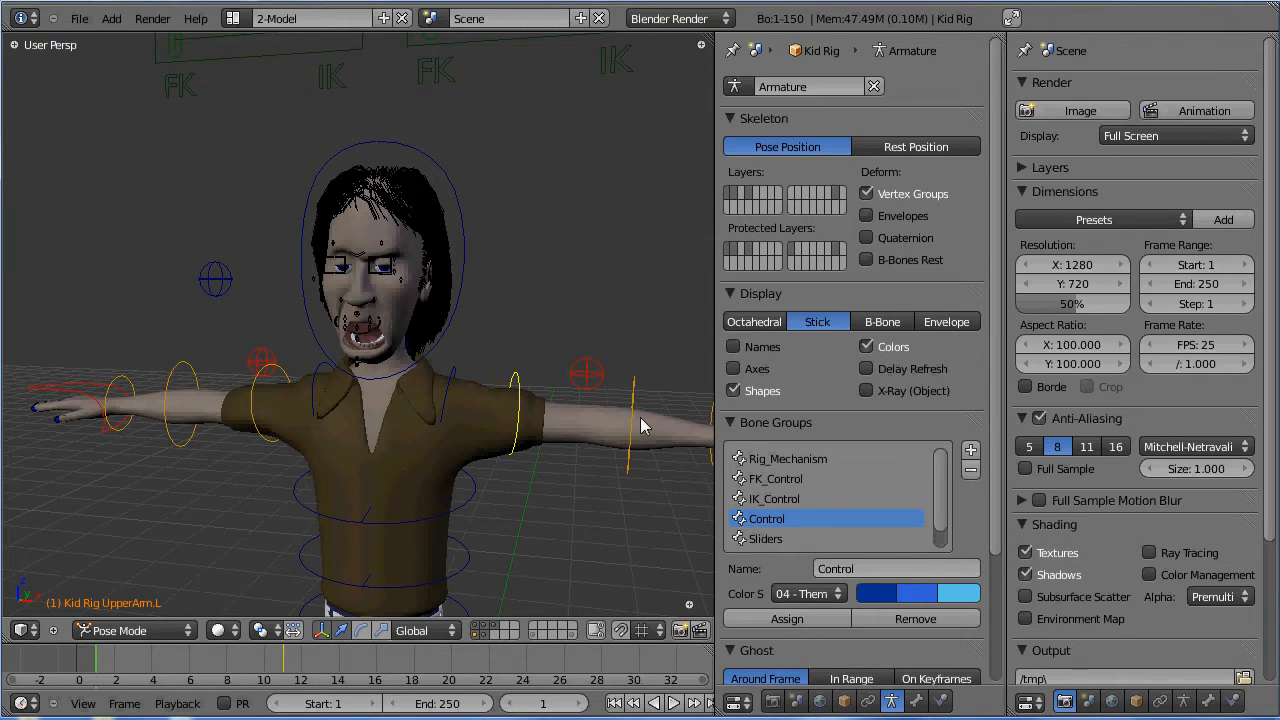
mouse_move(584, 276)
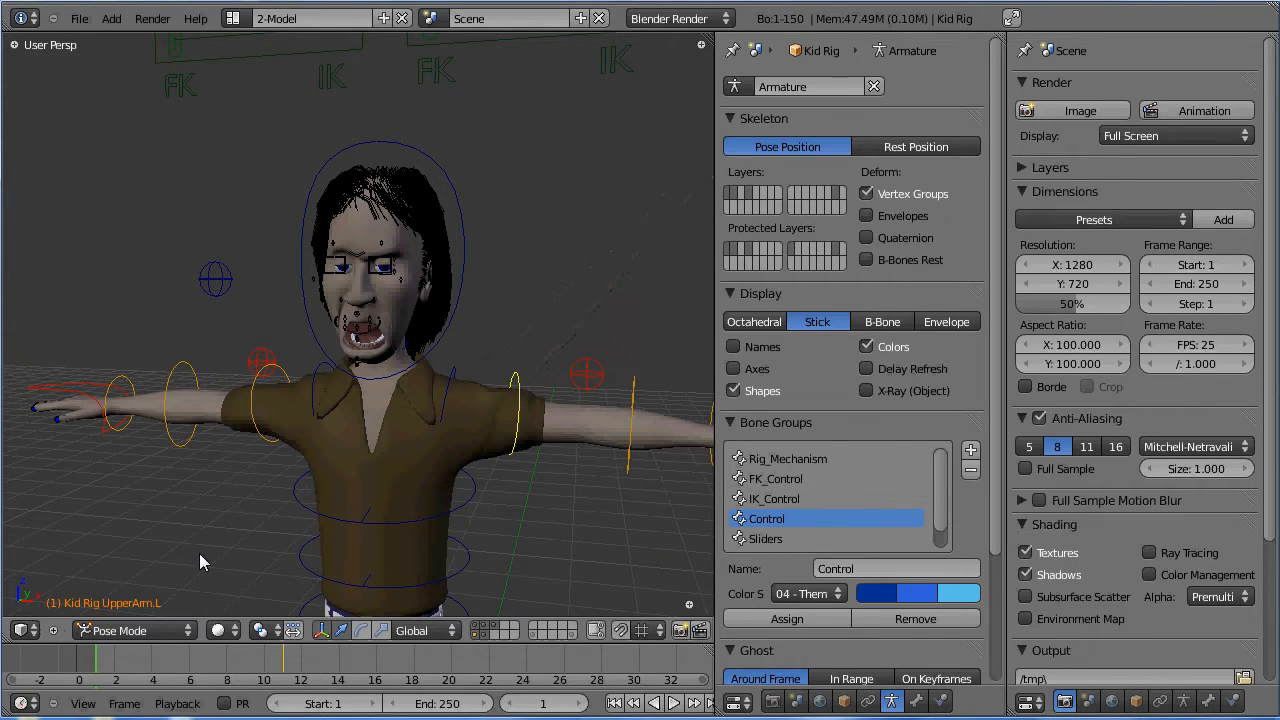
mouse_move(452, 640)
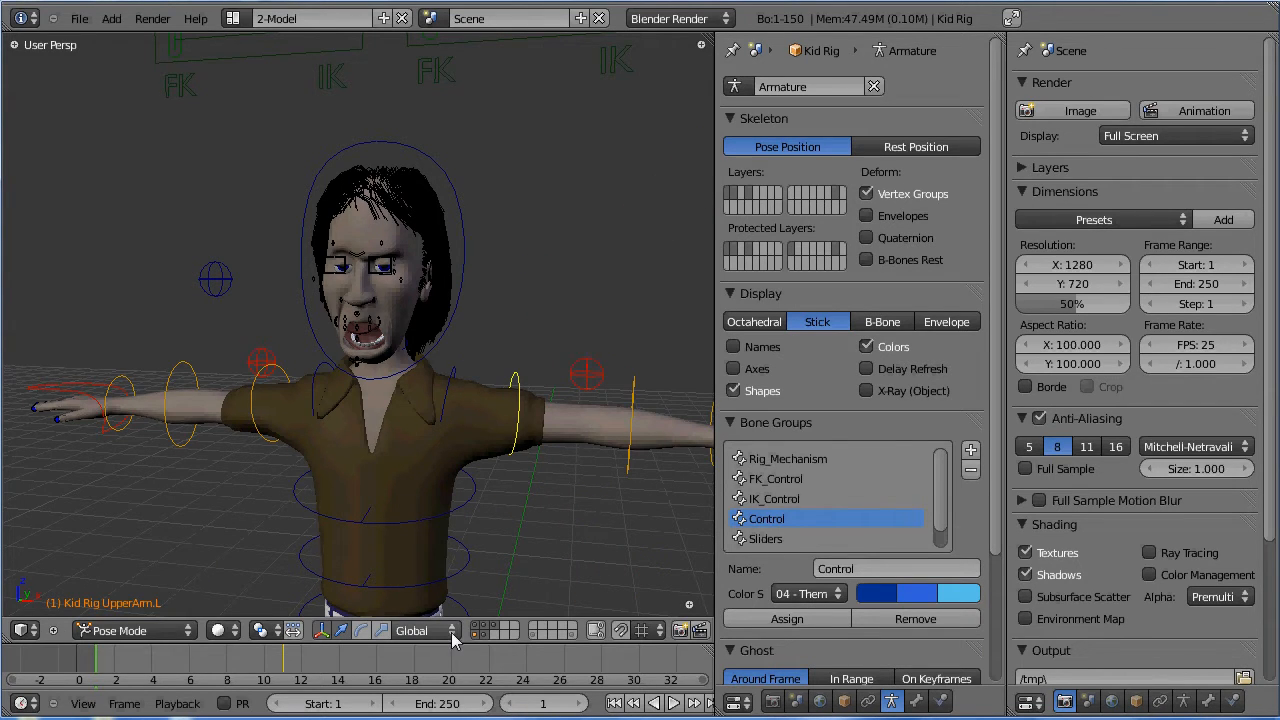
Step: Change the 3D view transform orientation to Local, then to Normal, for the upper arm
left_click(420, 630)
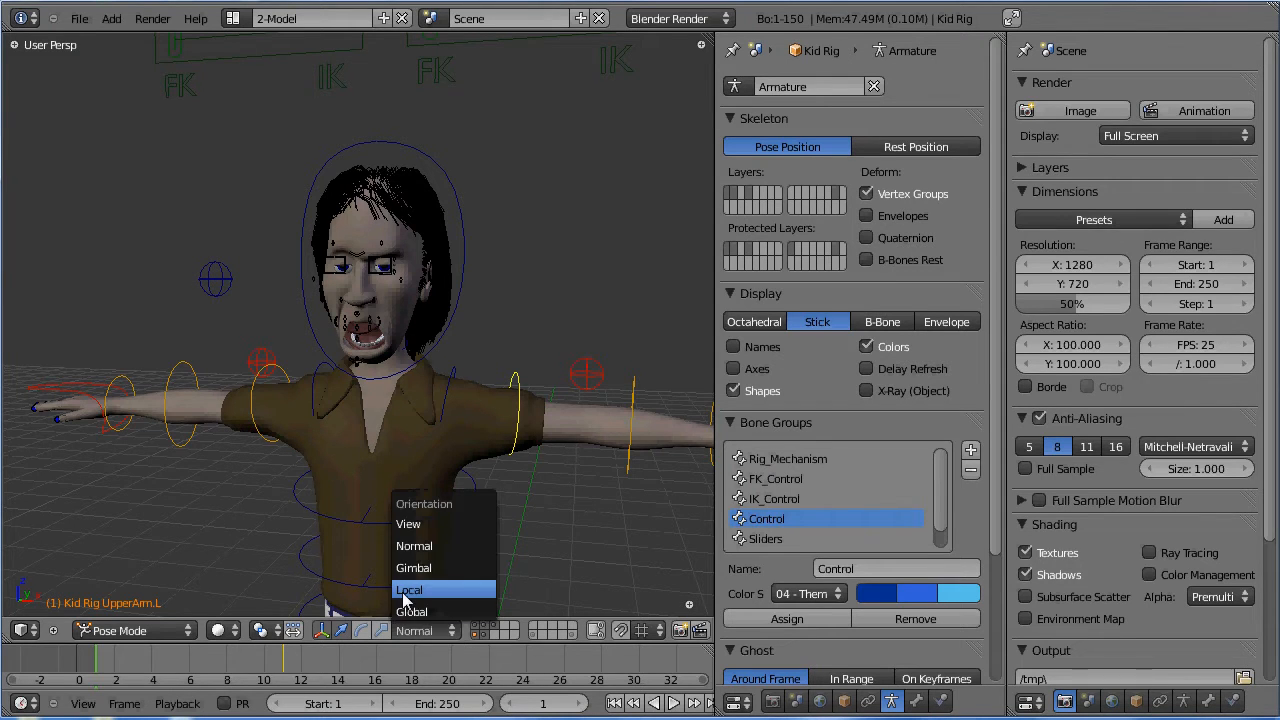
left_click(408, 588)
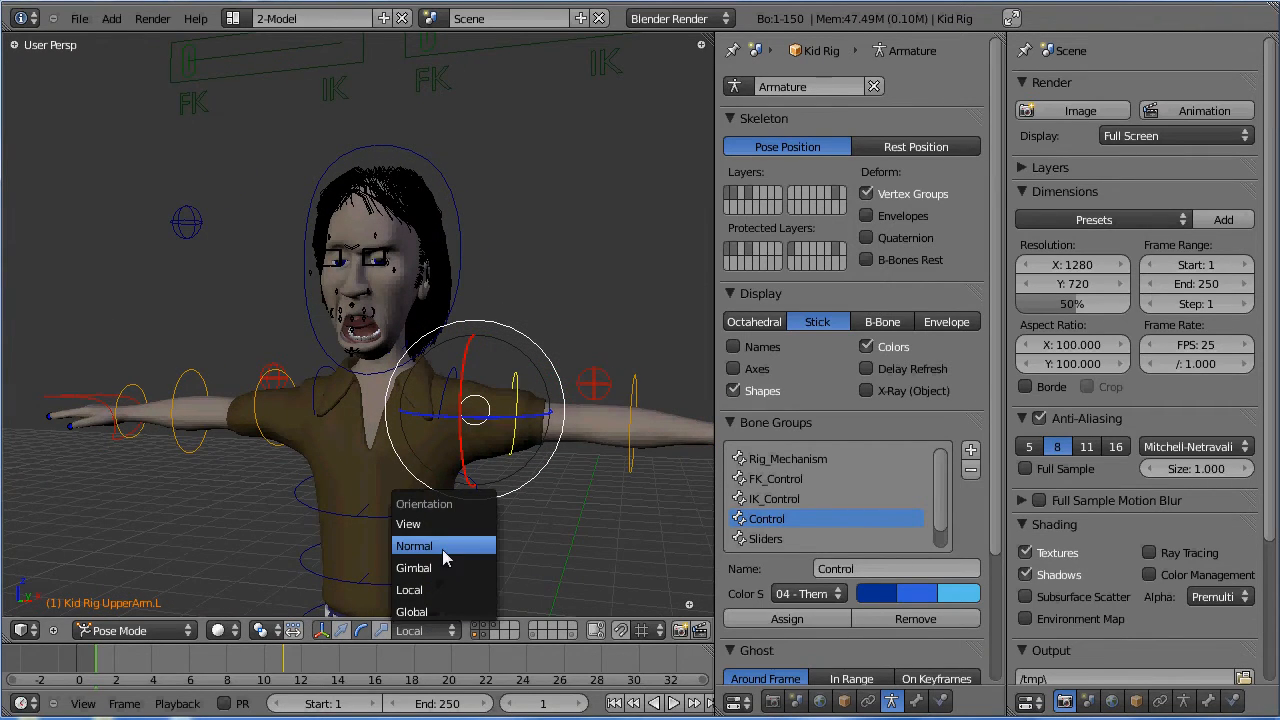
left_click(414, 546)
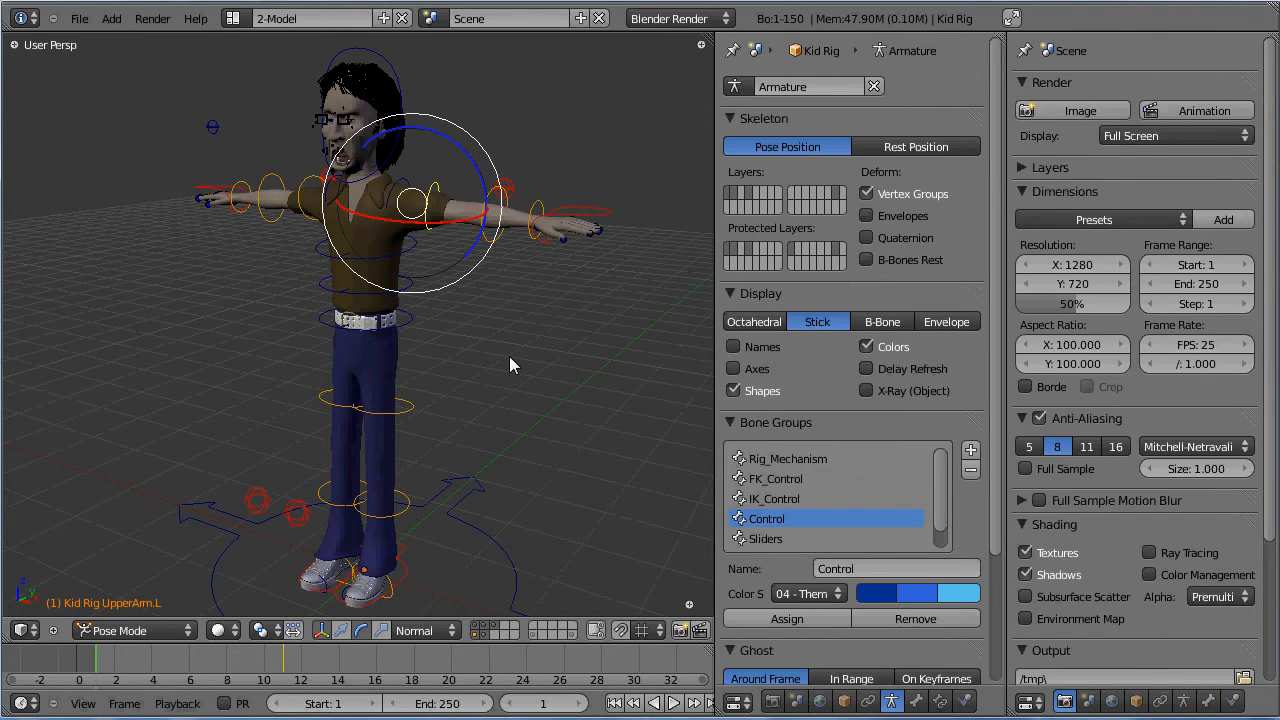
mouse_move(486, 390)
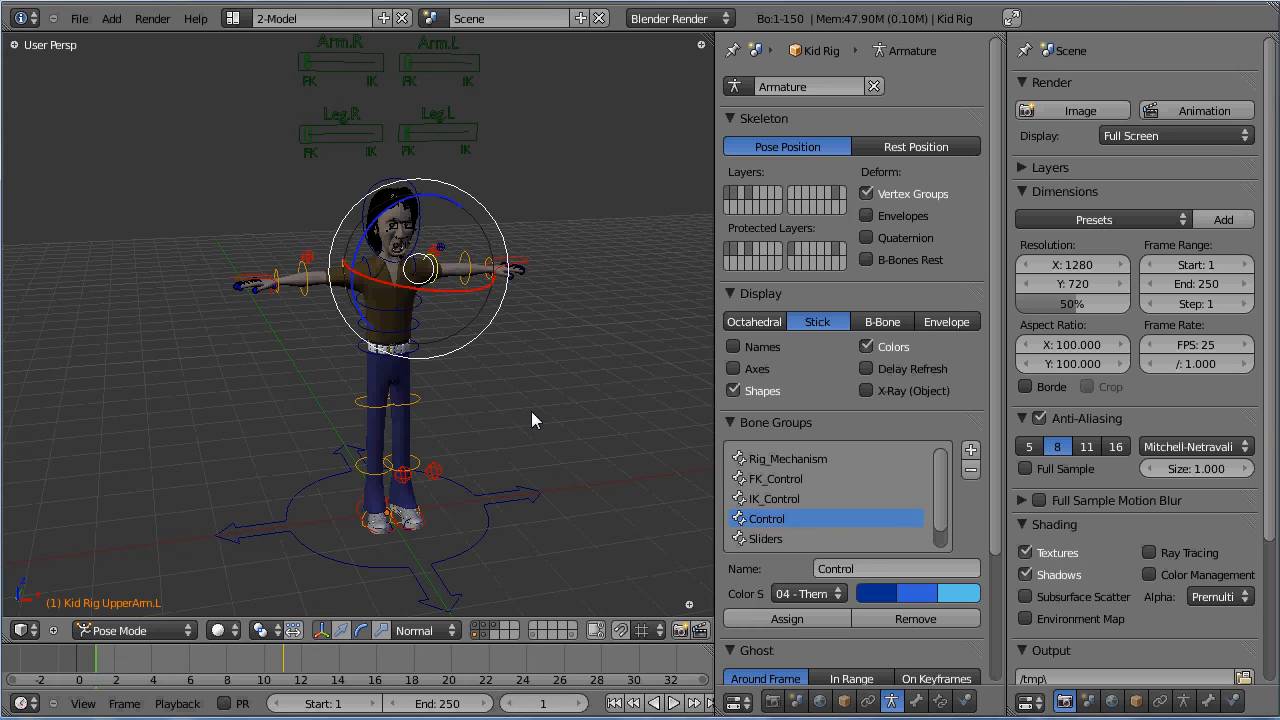
mouse_move(540, 444)
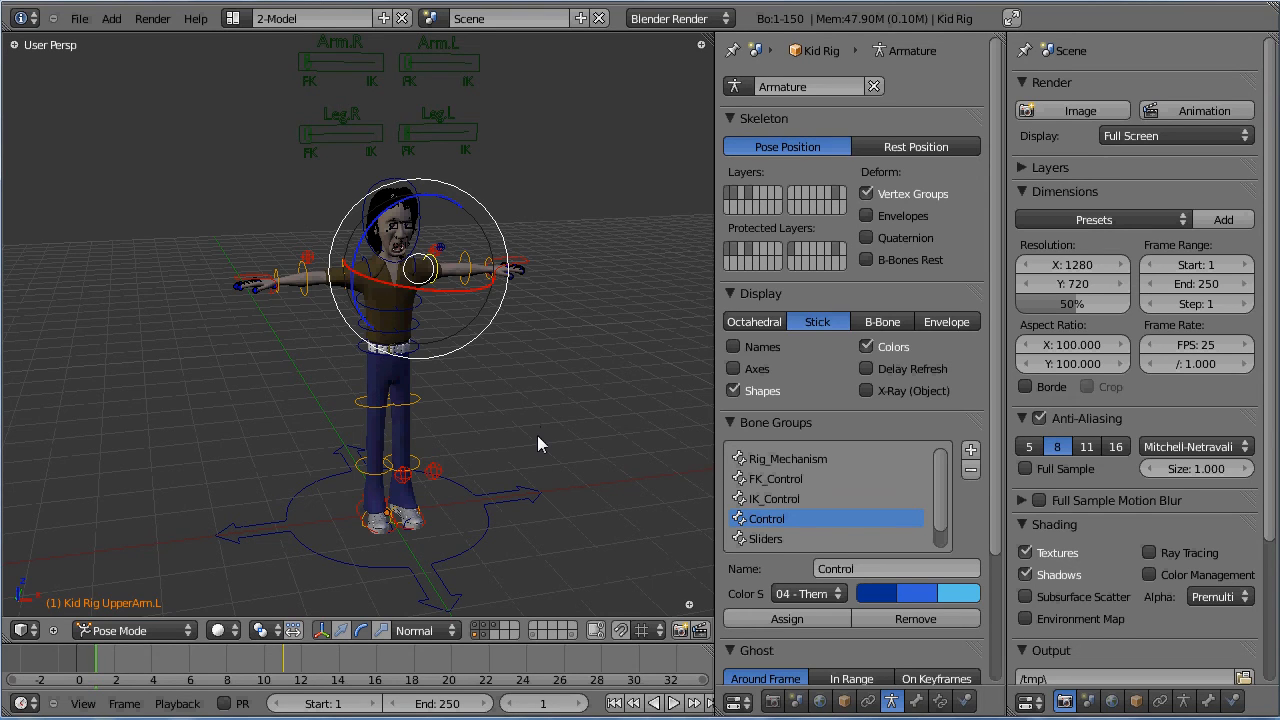